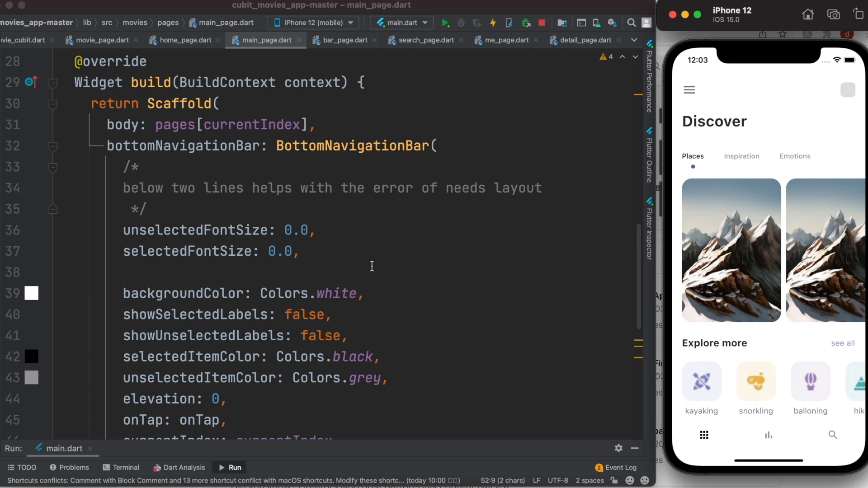
mouse_move(769, 446)
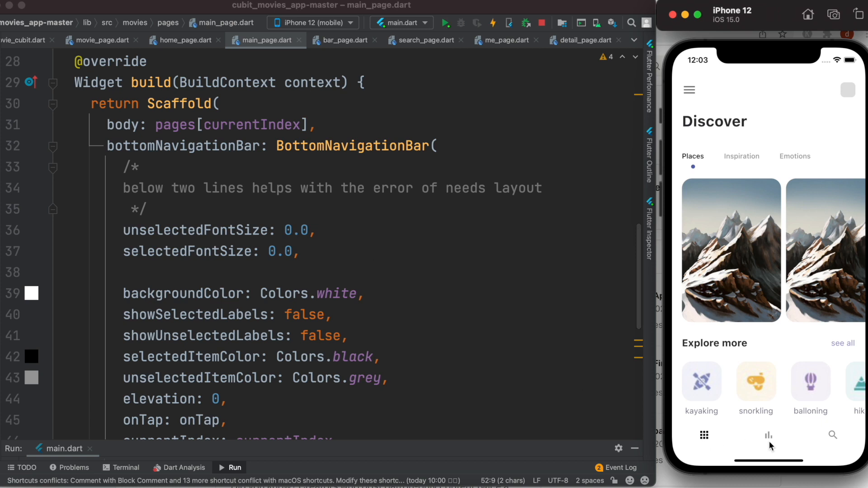
mouse_move(786, 435)
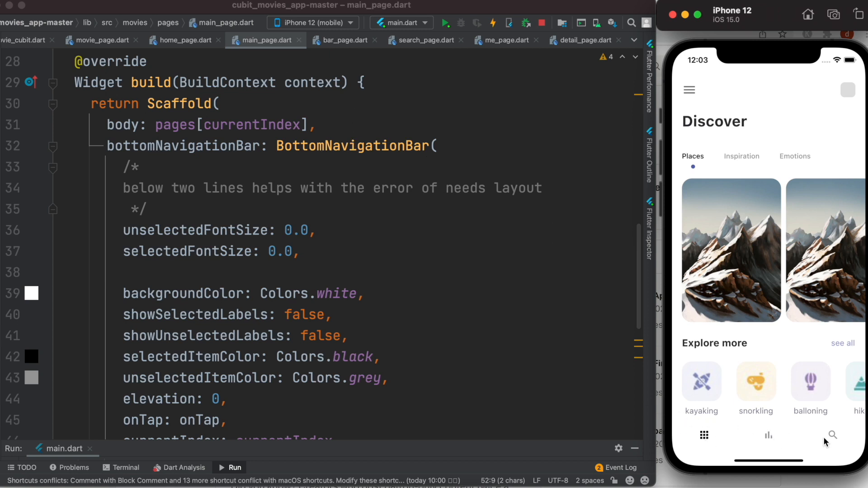
- Replace the background colour value, trying blue then restoring white
double_click(337, 293)
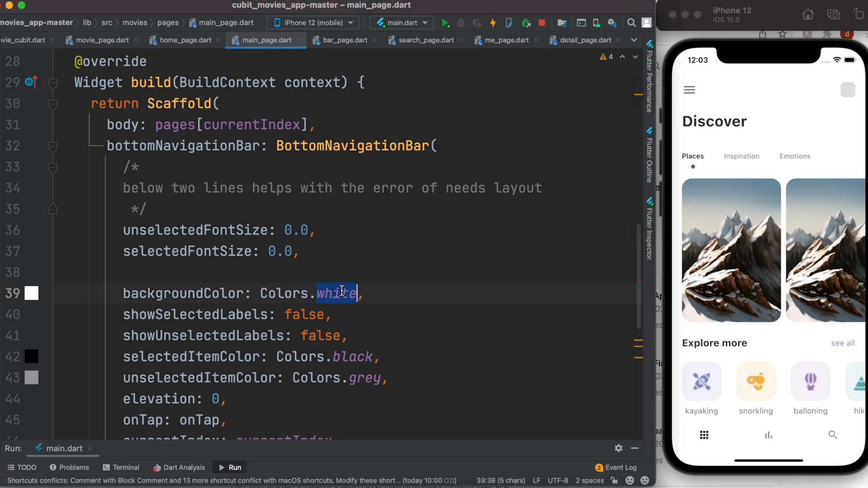
type("blue")
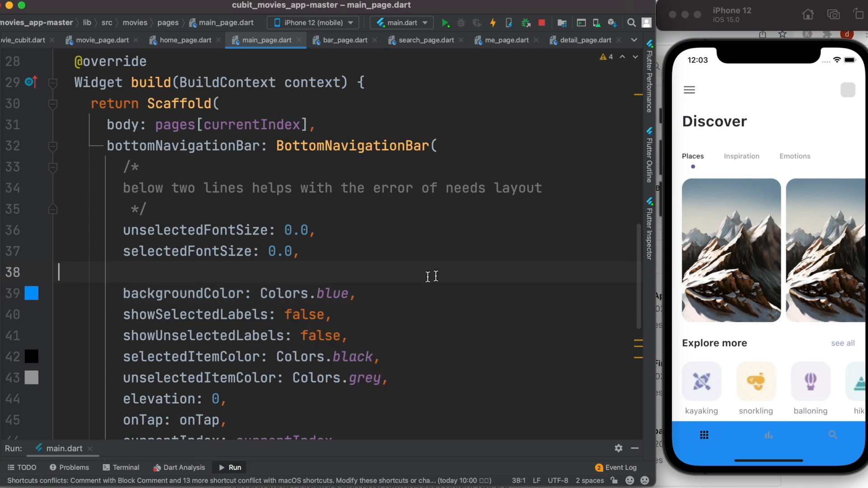
type("whit")
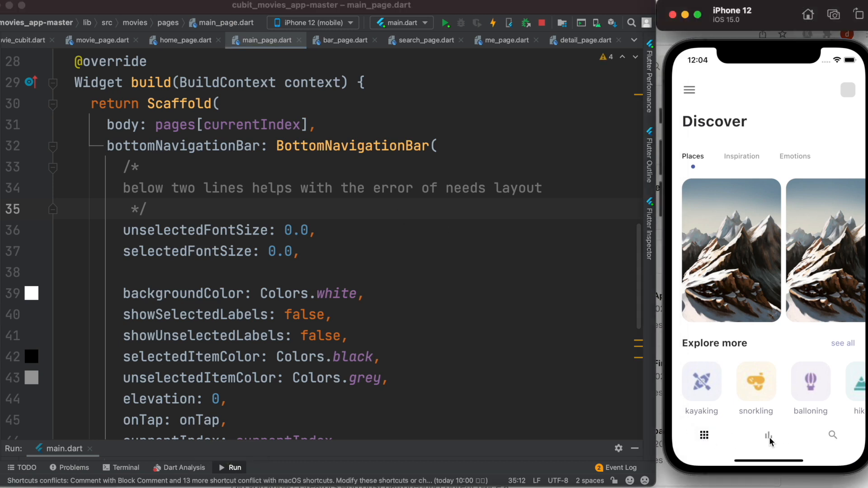
- Switch the running app to the Bar Page via the second bottom tab
left_click(833, 435)
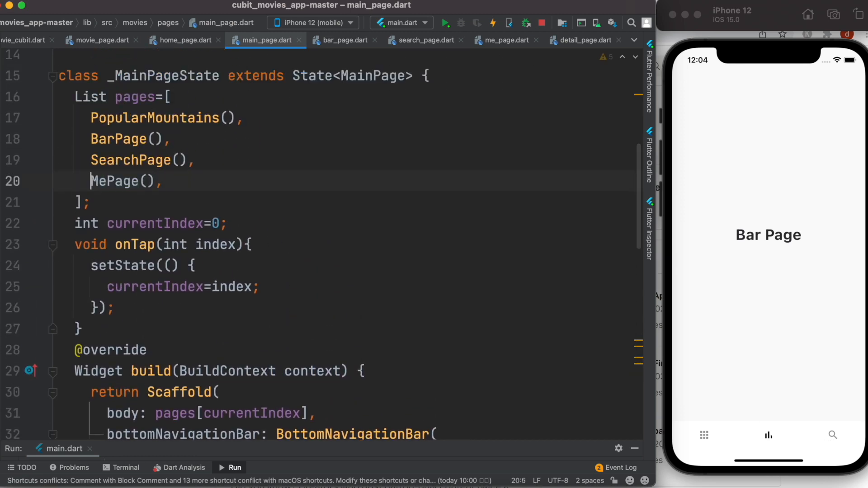
- Hot reload, toggle between Bar Page and Discover tabs, ending on Discover, and reach the bottom bar code
left_click(494, 21)
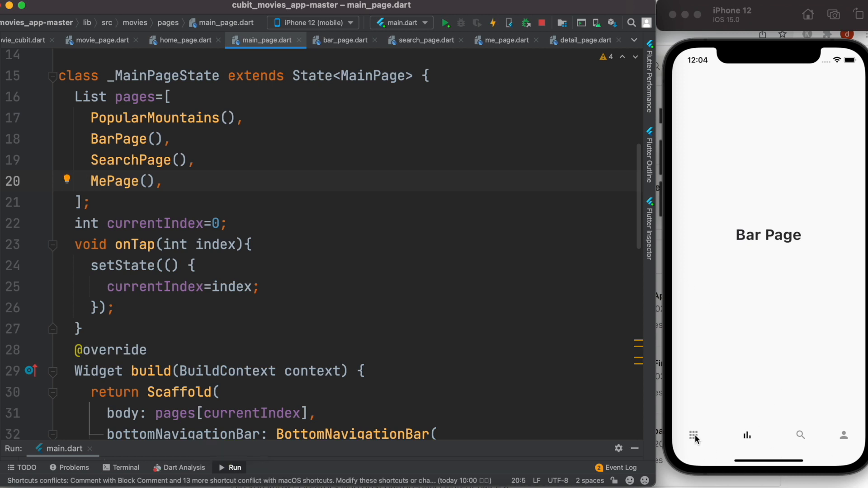
left_click(693, 435)
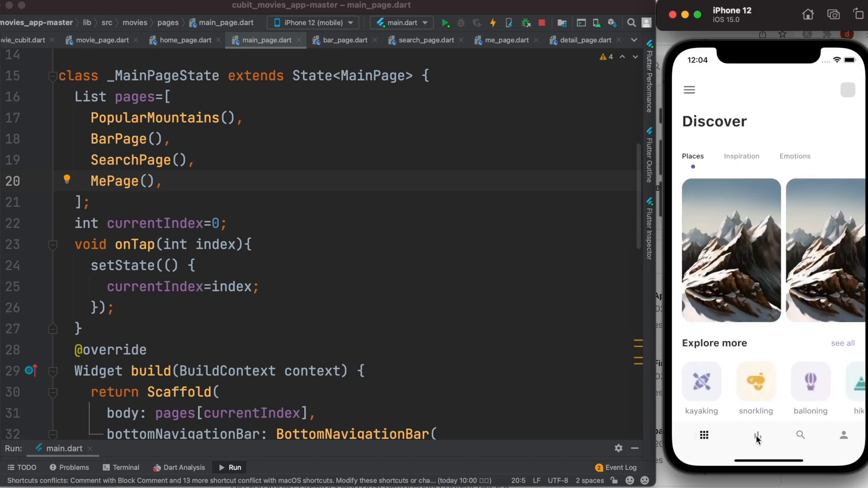
left_click(757, 435)
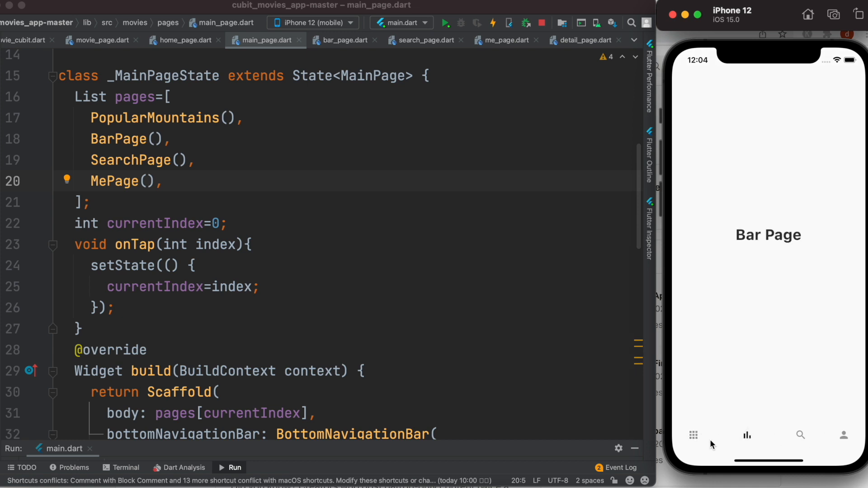
left_click(693, 435)
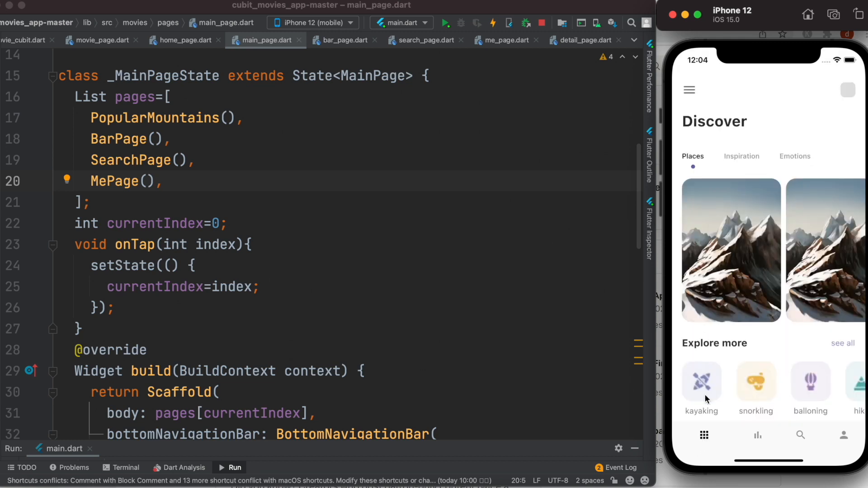
mouse_move(760, 441)
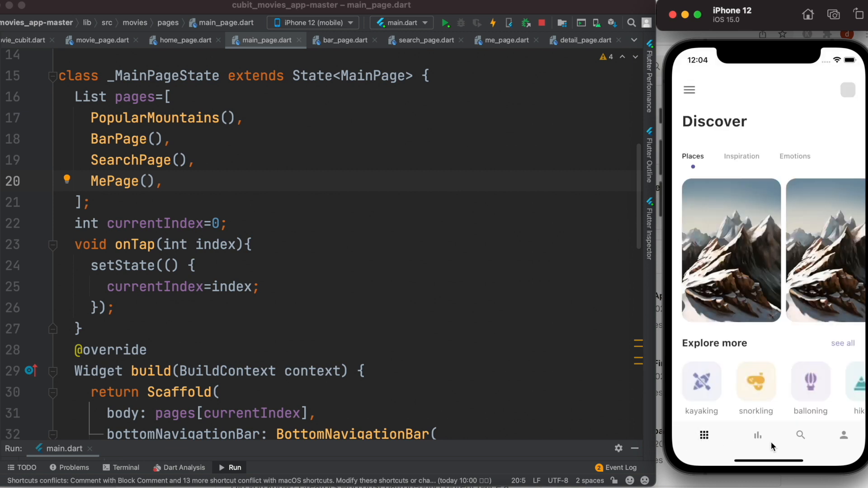
mouse_move(758, 465)
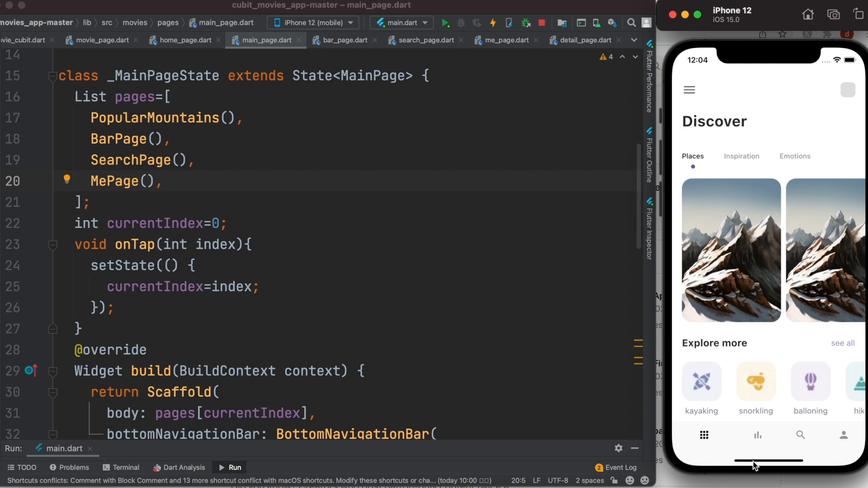
mouse_move(728, 446)
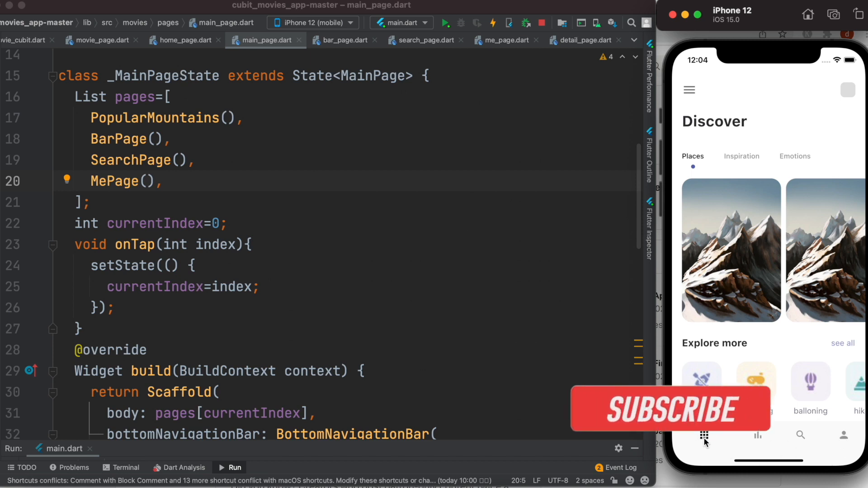
left_click(664, 410)
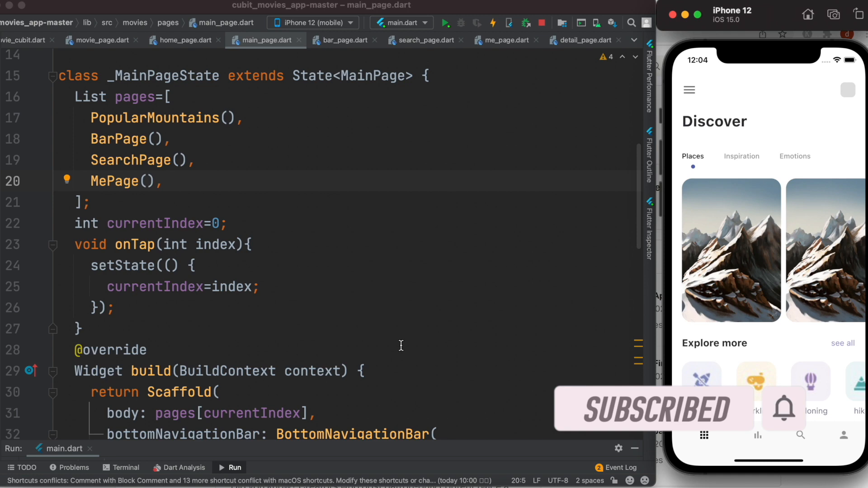
scroll("down", 3)
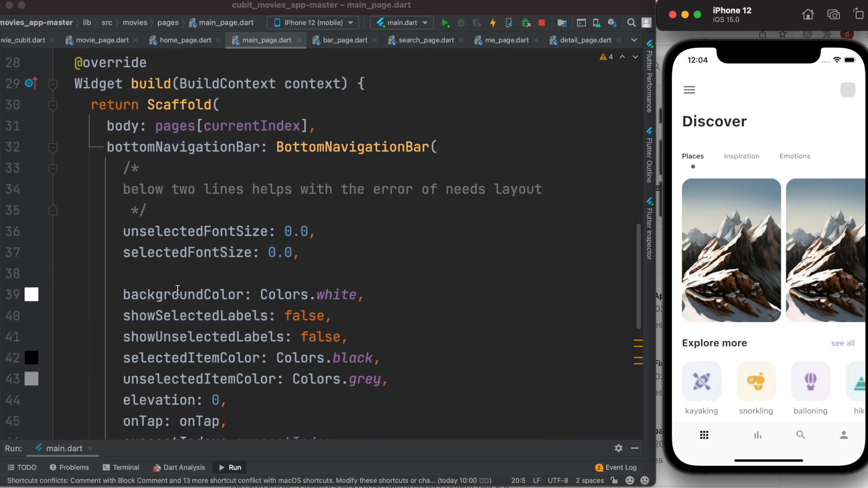
- Add 'type: BottomNavigationBarType.' on line 38 to choose the bar's type value
left_click(200, 275)
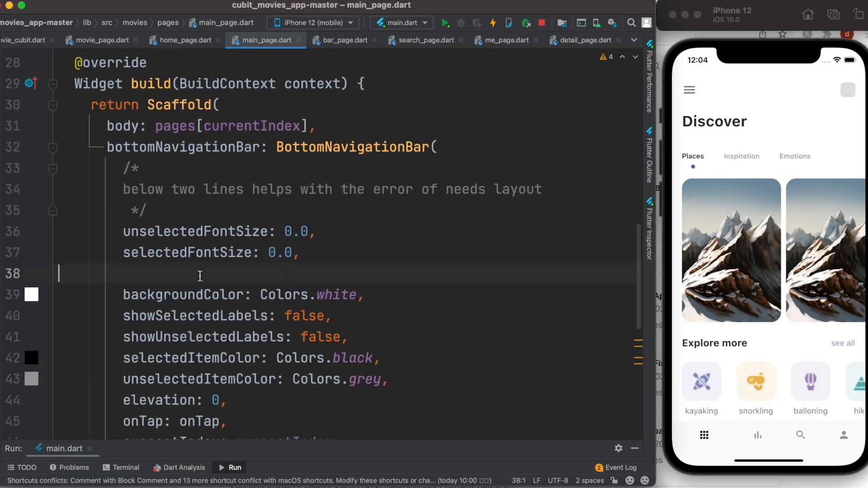
type("type")
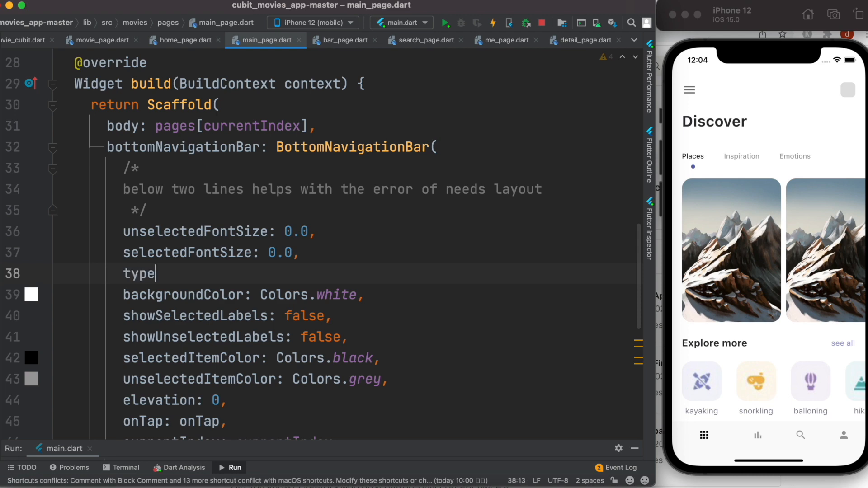
type(":Bart")
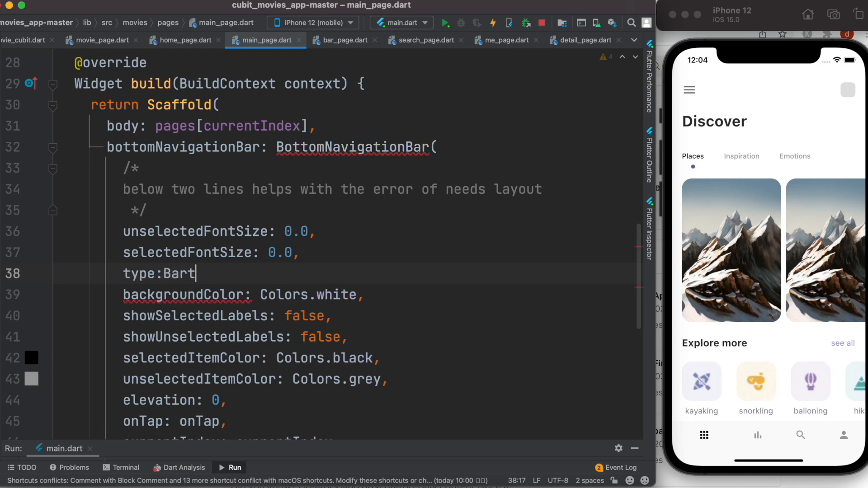
key("Backspace")
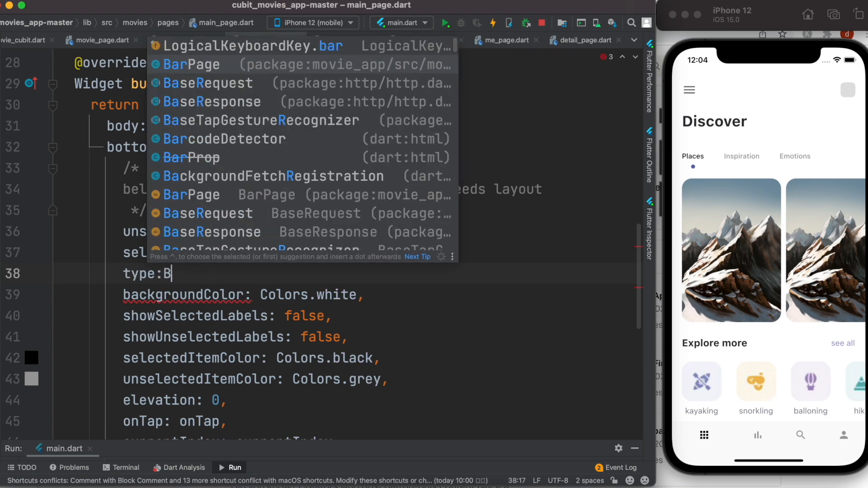
type("ottomNa")
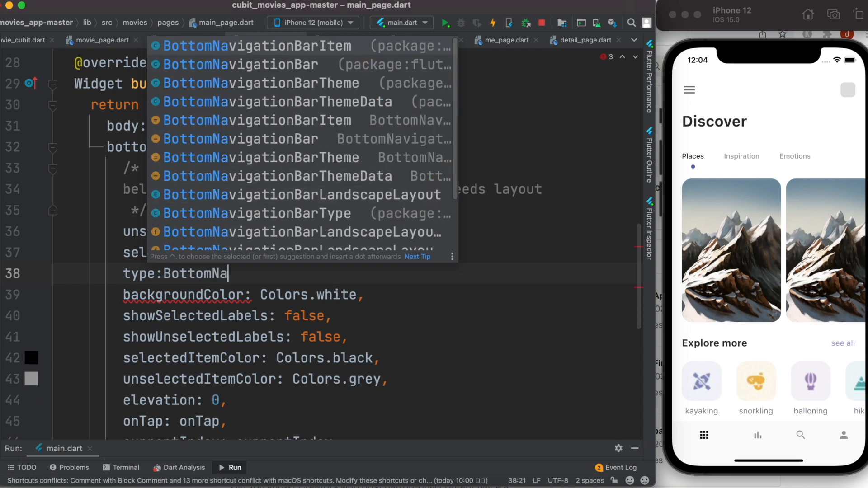
type("vigationBarType")
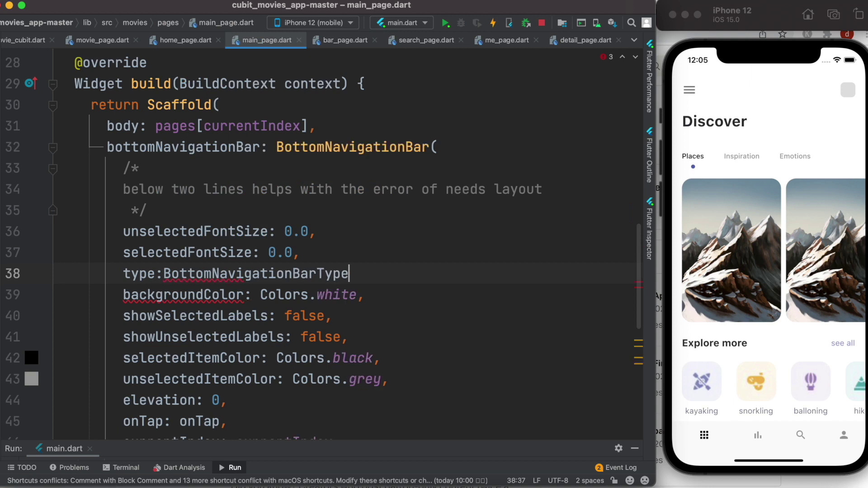
type(".")
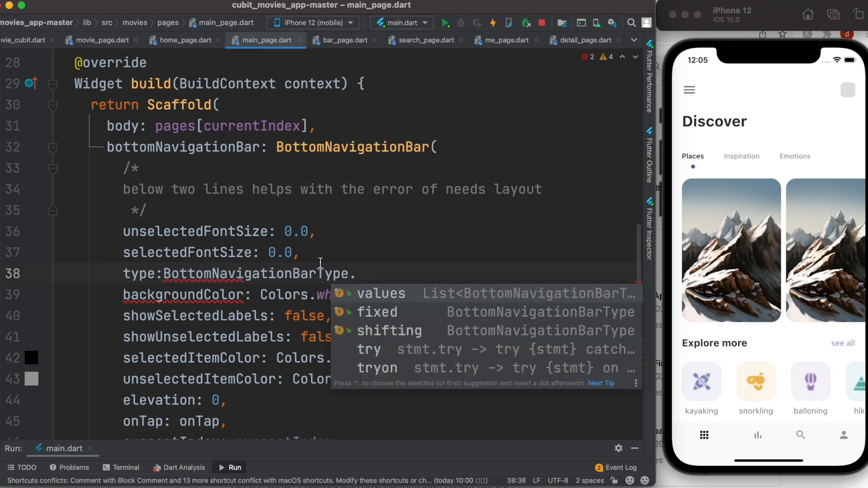
mouse_move(392, 336)
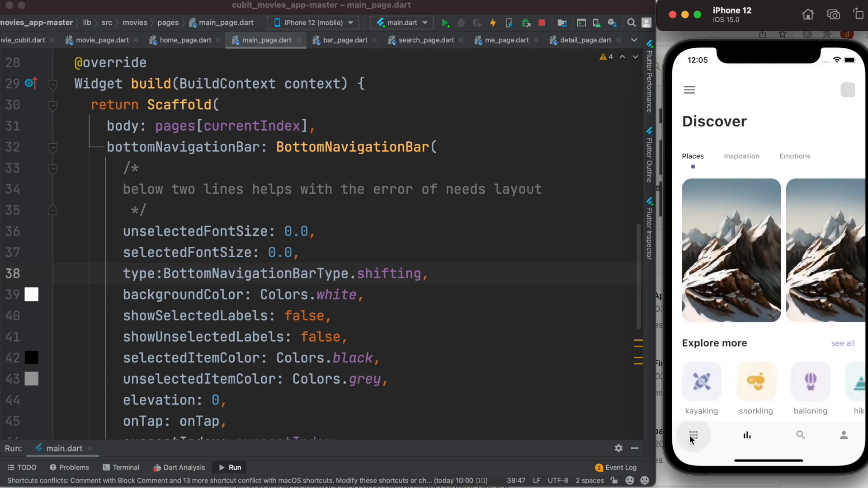
- Replace shifting with fixed so the type is BottomNavigationBarType.fixed
left_click(789, 435)
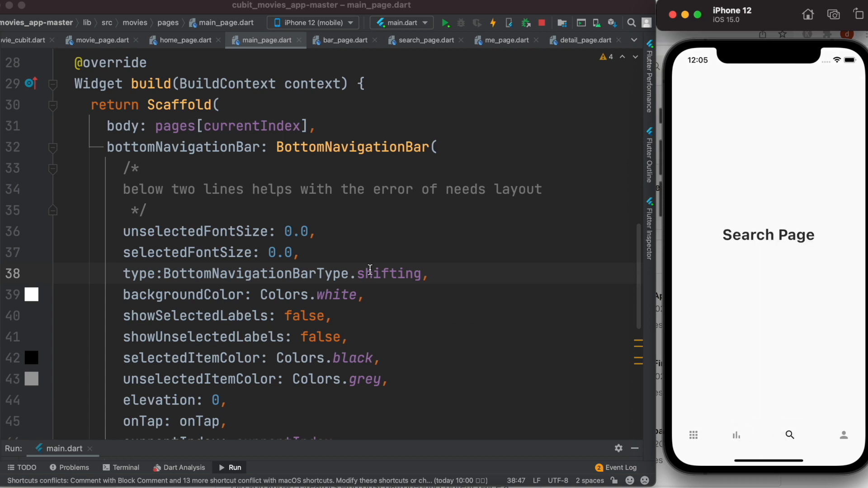
type("fixed")
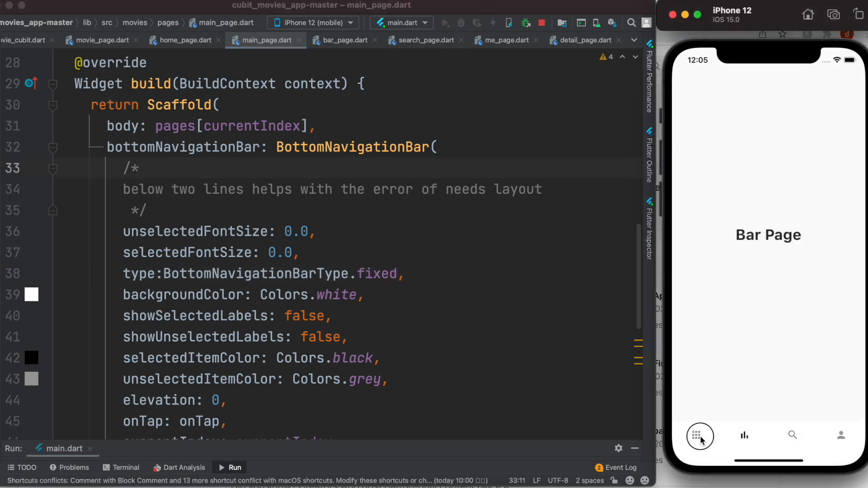
- Return the app to the Discover page and highlight the fixed type on line 38
left_click(697, 435)
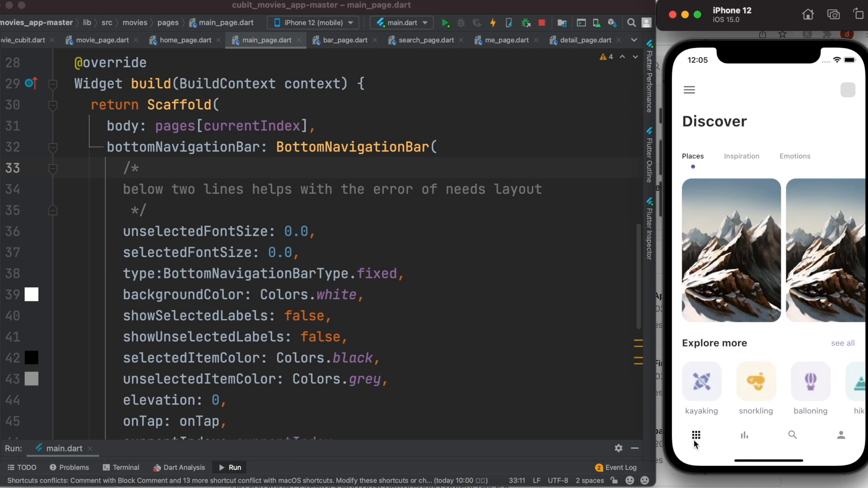
mouse_move(738, 202)
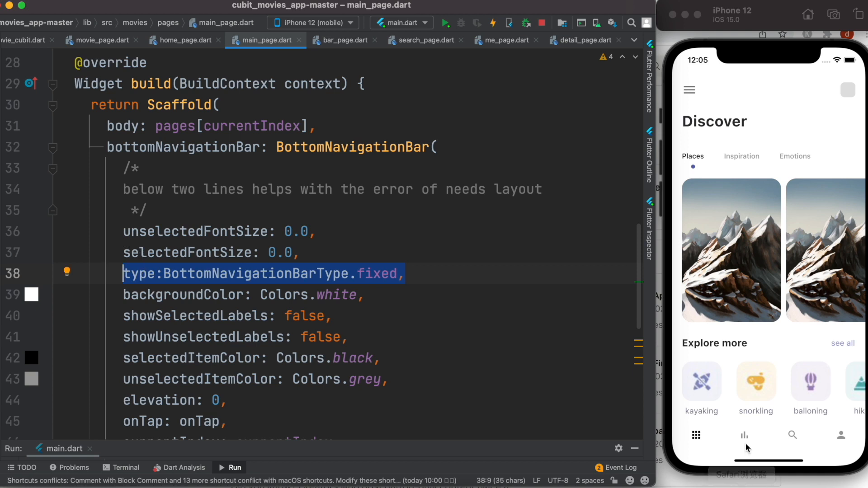
mouse_move(775, 447)
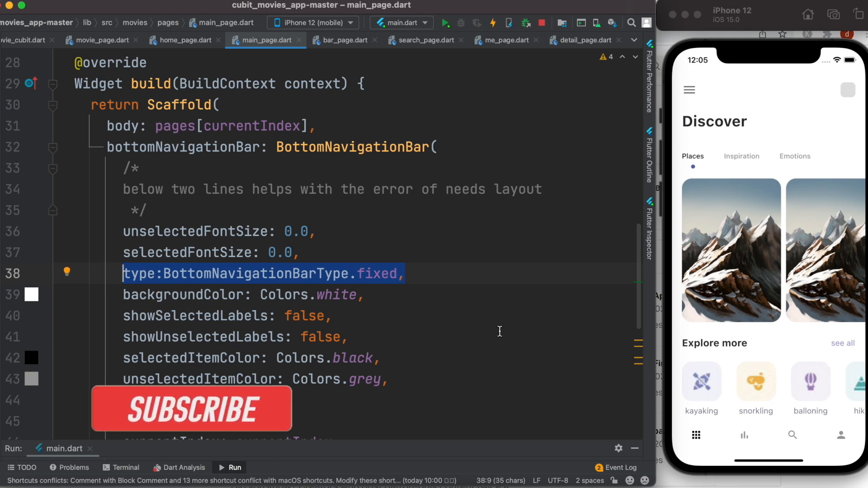
left_click(192, 410)
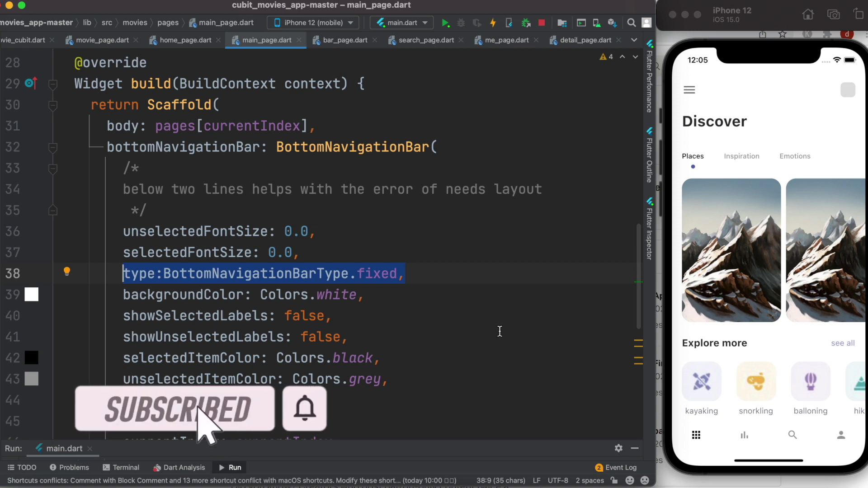
mouse_move(321, 306)
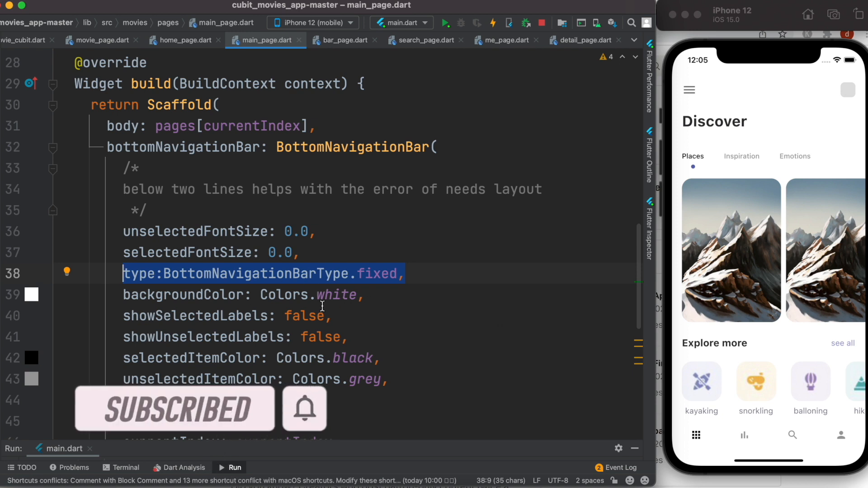
mouse_move(399, 292)
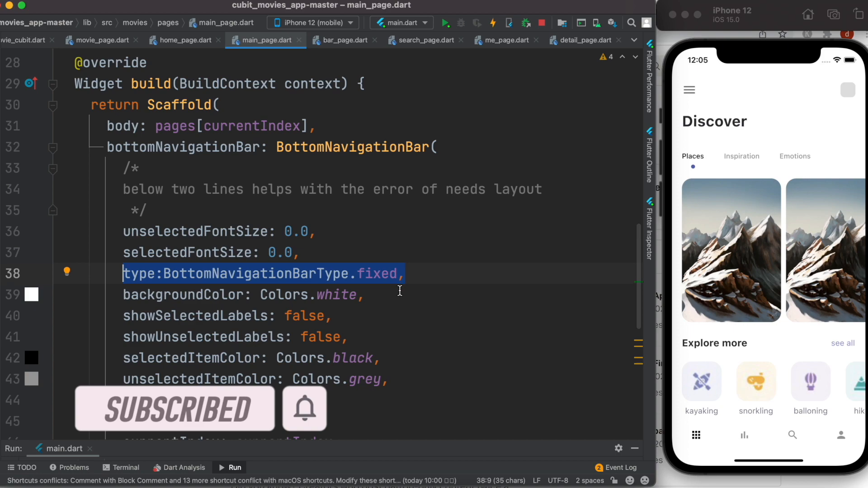